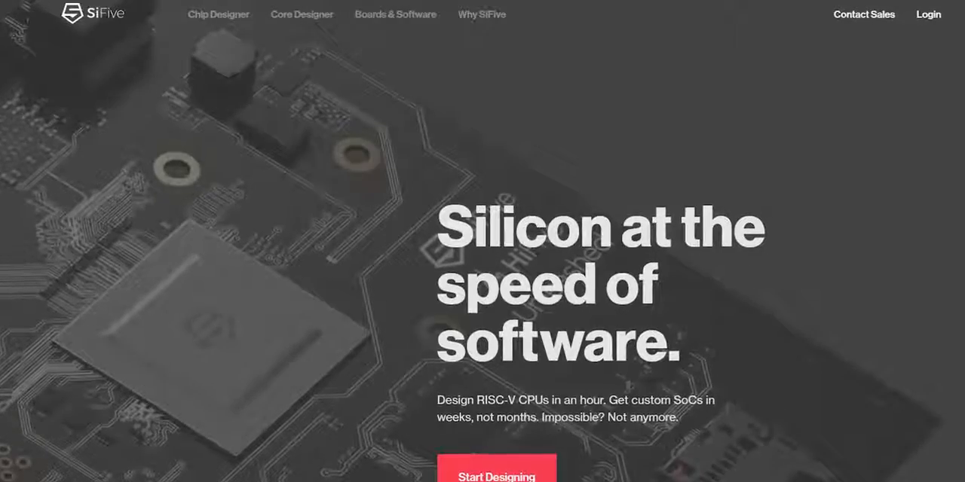
Open the E31 core's details and start a custom design based on it.
scroll(down, 3)
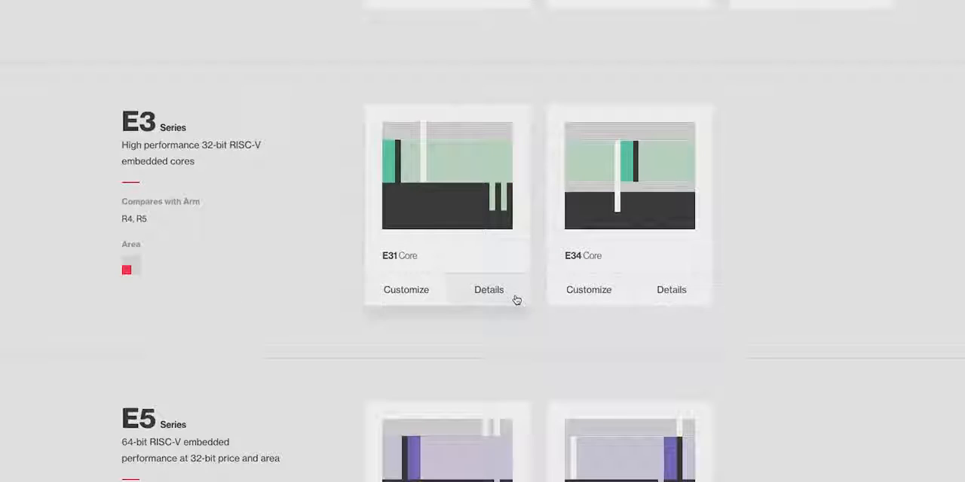
click(489, 290)
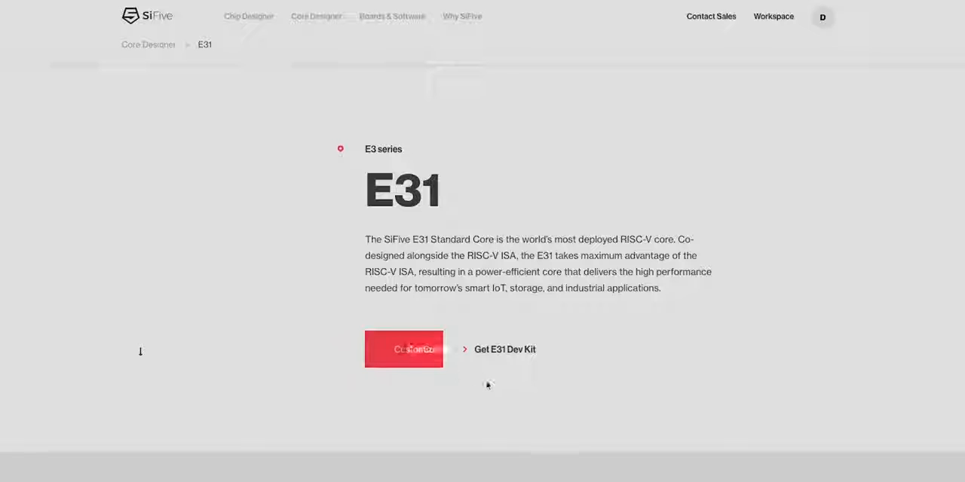
click(403, 349)
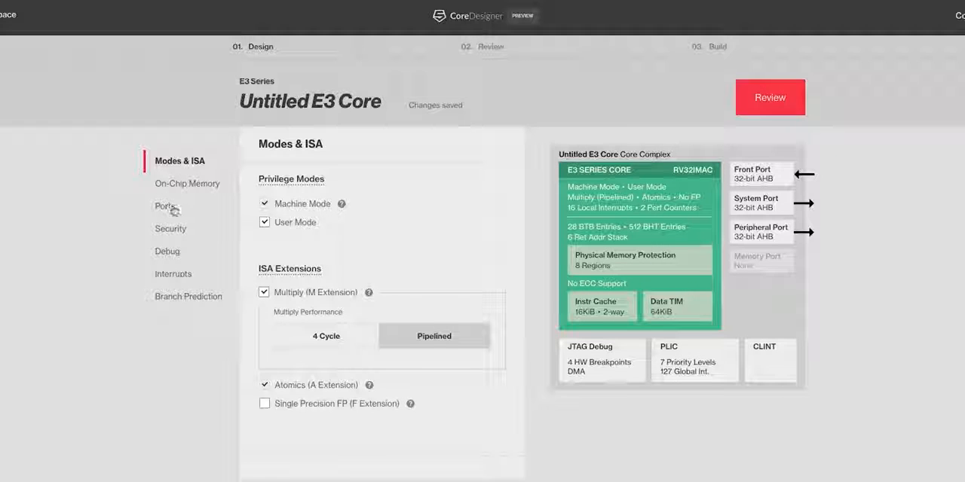
Review the Ports and Security settings, then rename the core to 'Linus'.
click(162, 206)
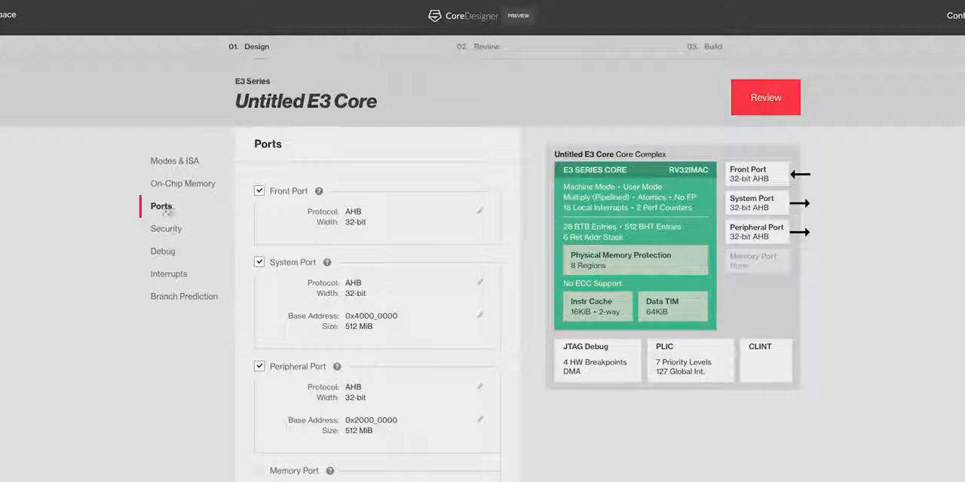
click(165, 229)
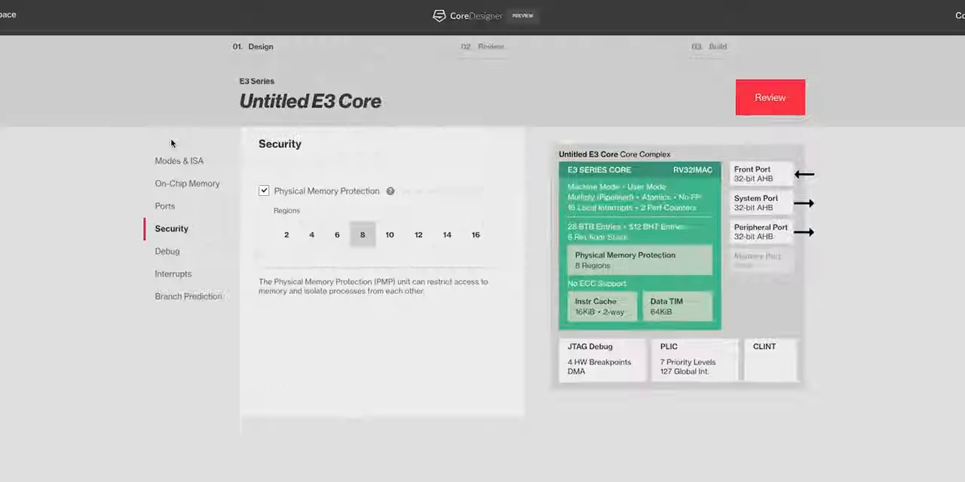
click(310, 101)
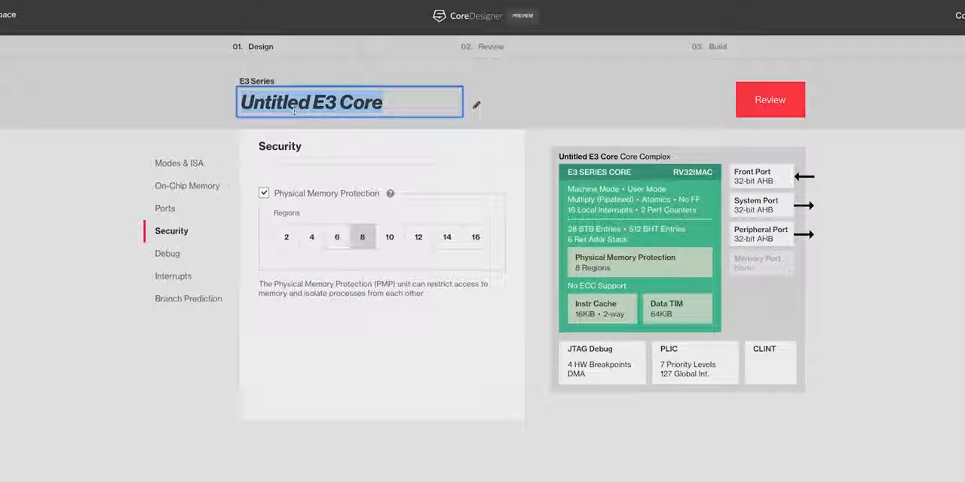
text(Linus)
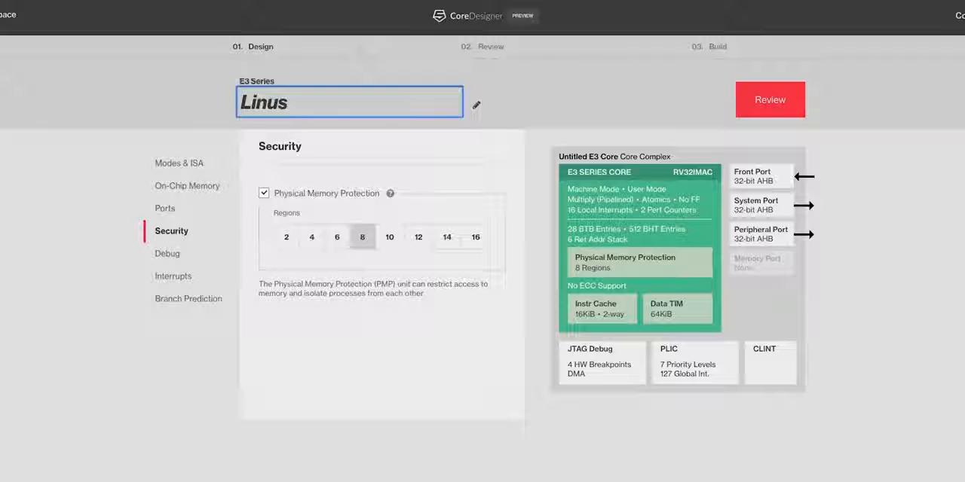